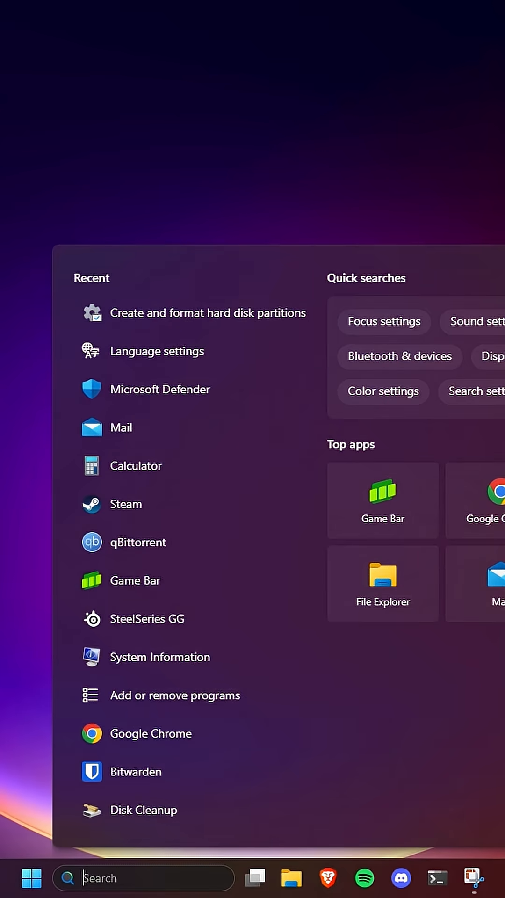
# Search Start for 'create and format hard disk' to launch Disk Management
pyautogui.write('create and format hard disk')
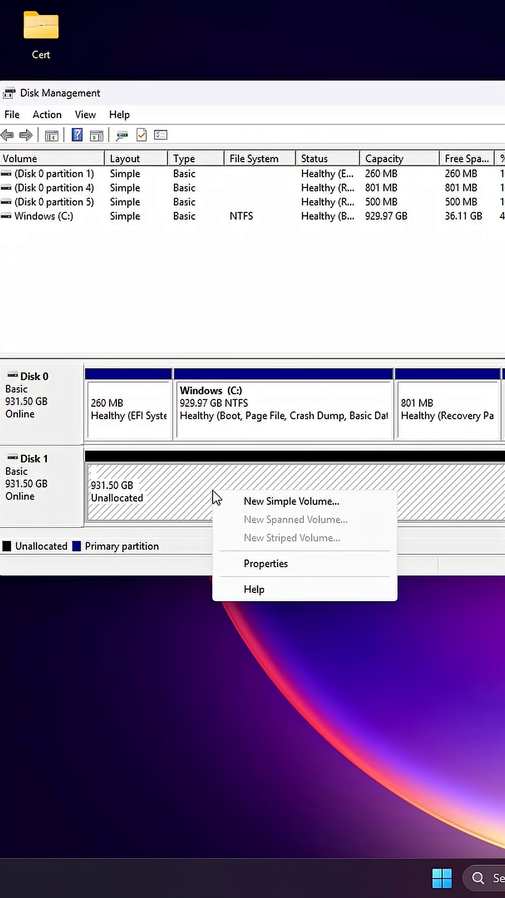
# Create a new simple volume on Disk 1 as D:, NTFS, labelled 'Kingston SSD'
pyautogui.click(290, 500)
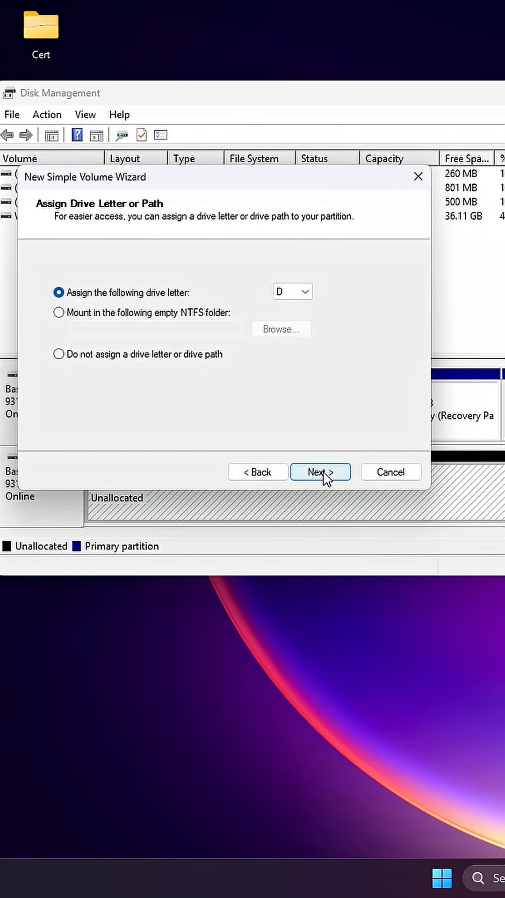
pyautogui.click(320, 471)
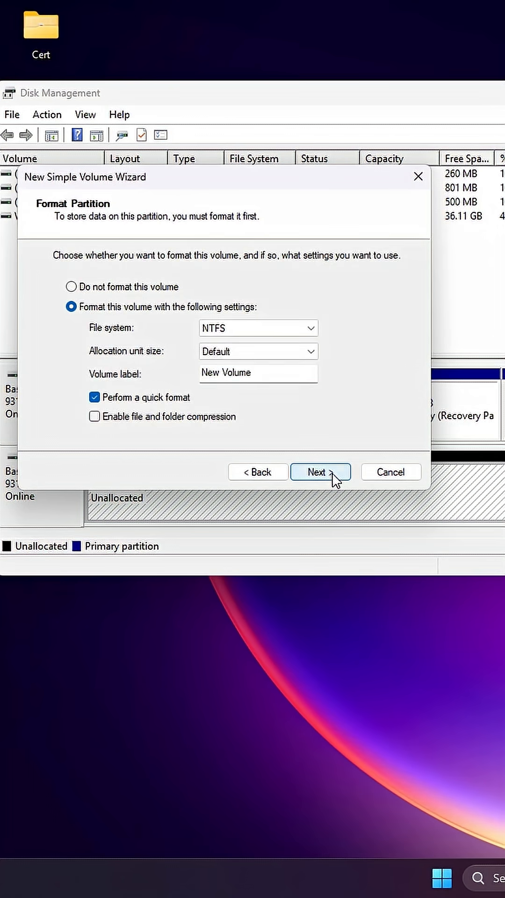
pyautogui.write('Kingston SSD')
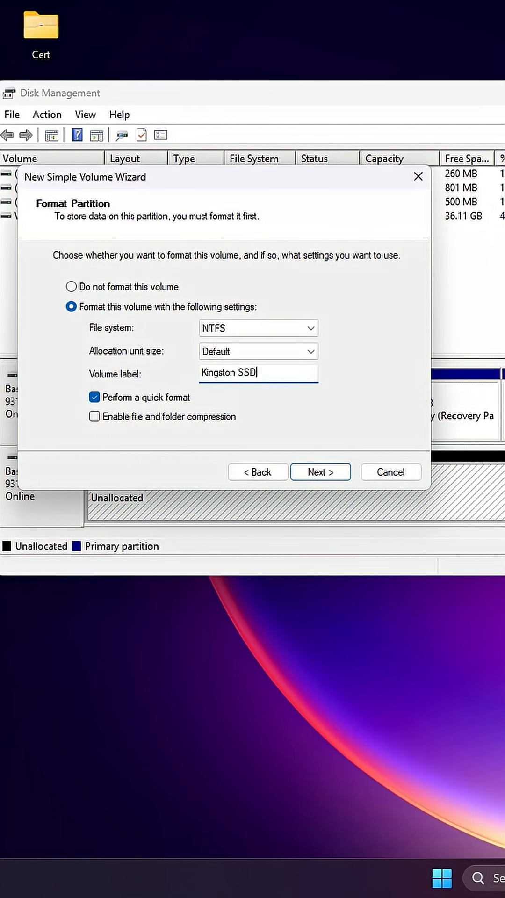
pyautogui.click(320, 471)
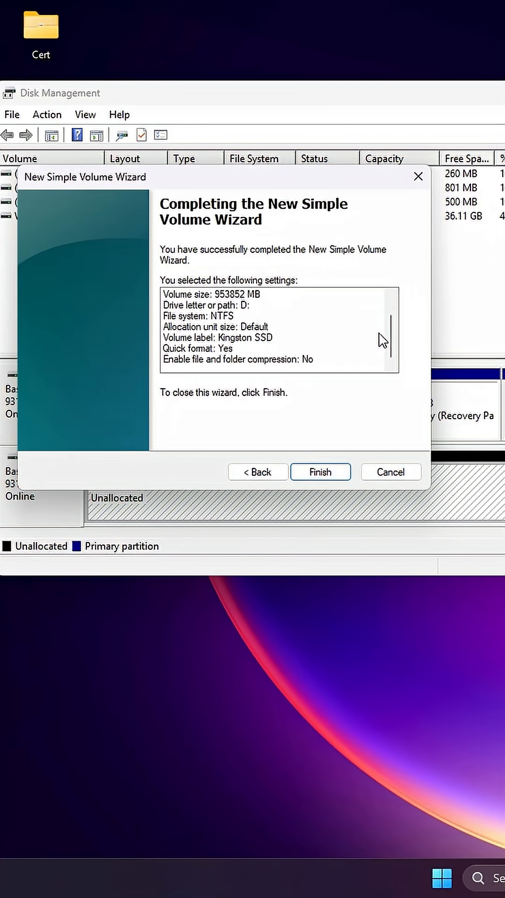
pyautogui.click(319, 471)
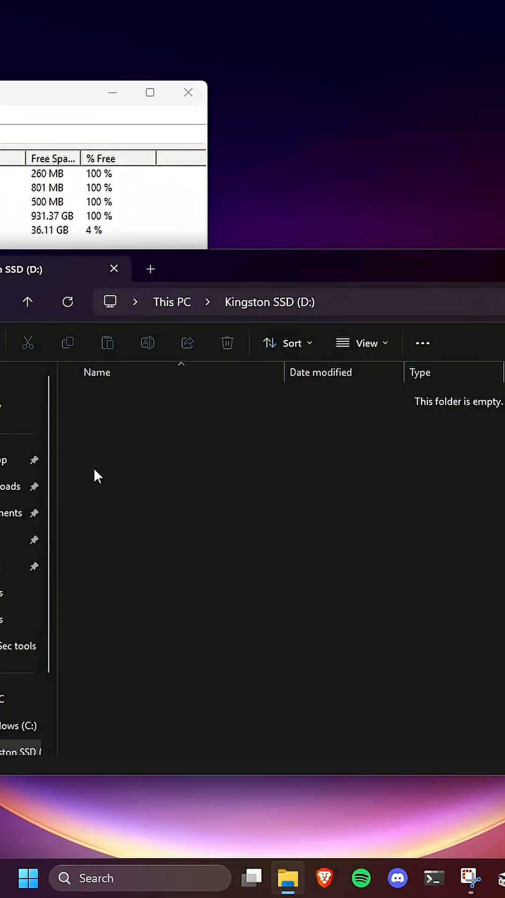
pyautogui.moveTo(355, 56)
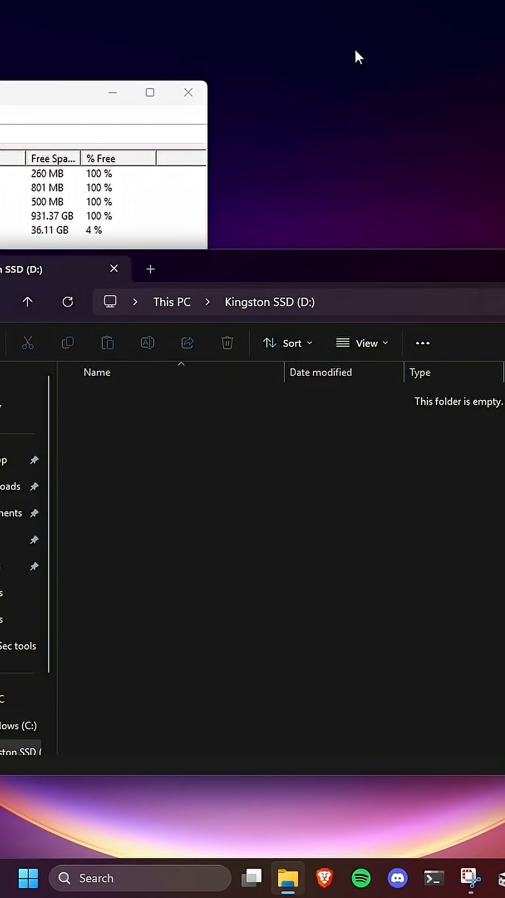